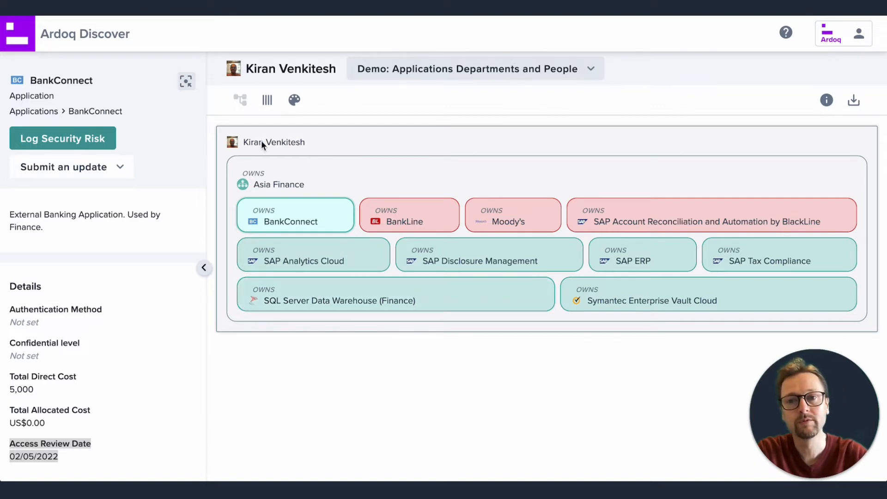
pyautogui.moveTo(299, 190)
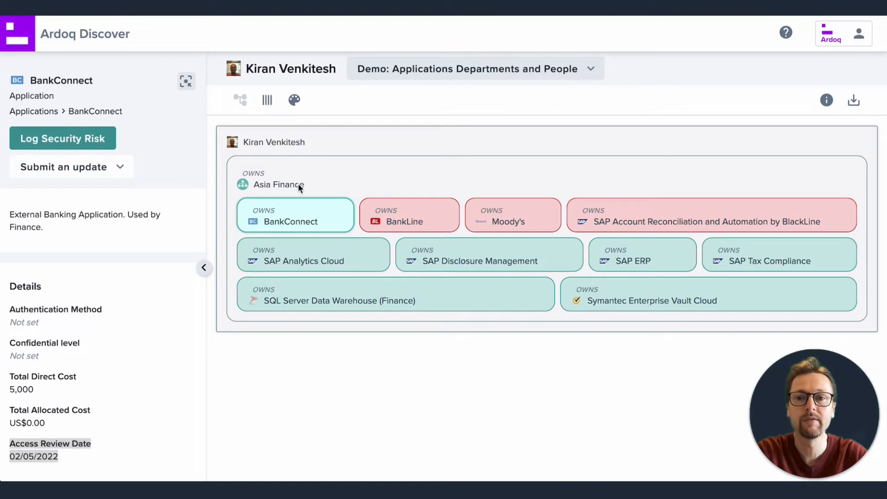
pyautogui.moveTo(414, 286)
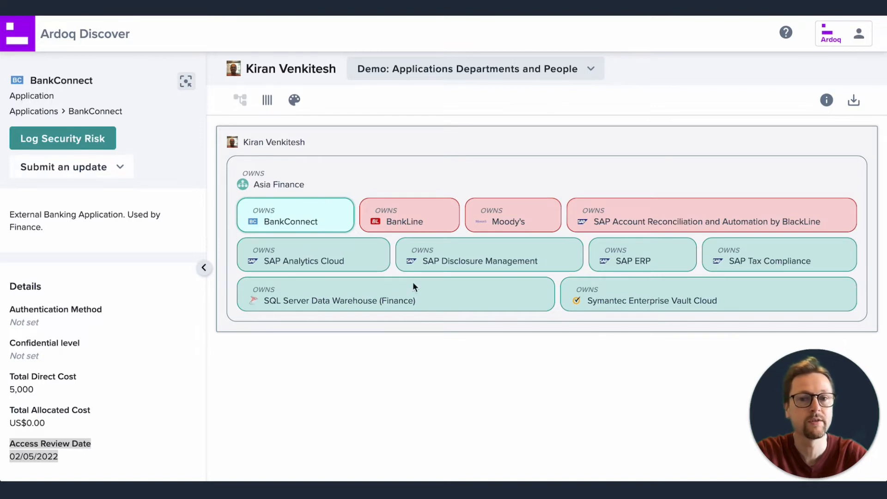
pyautogui.moveTo(459, 389)
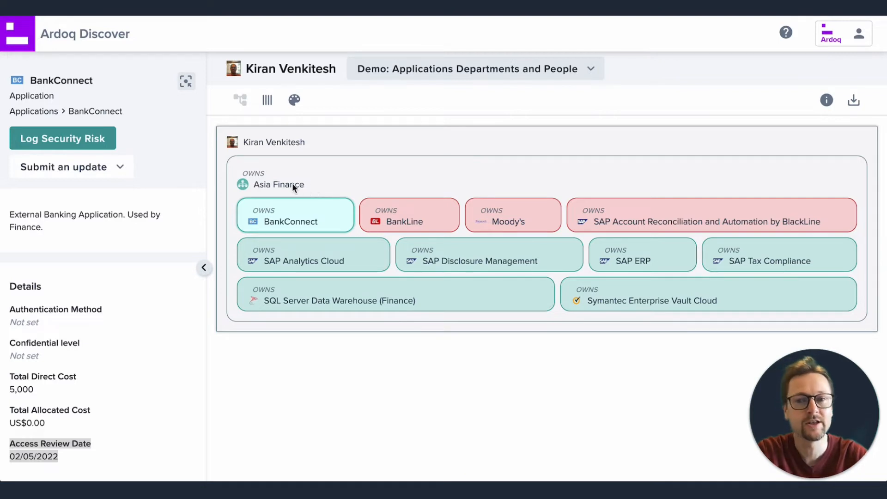
pyautogui.moveTo(402, 380)
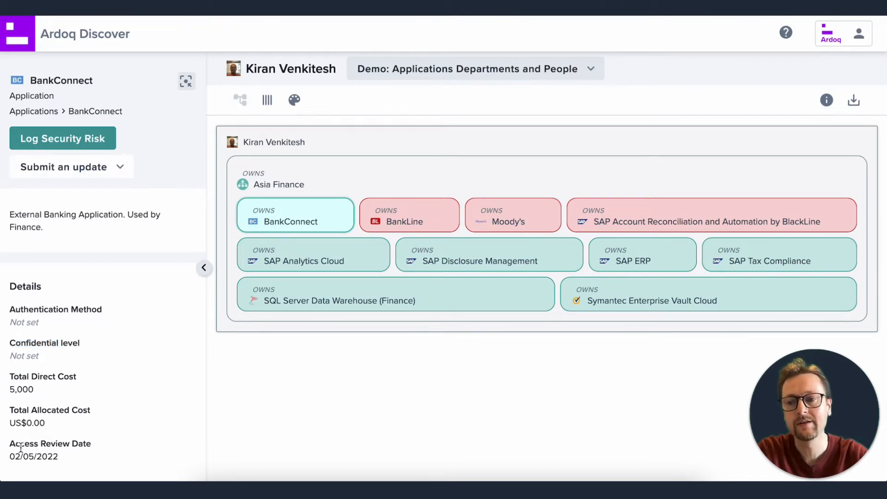
# - Scroll to the Applications rules: Access Review Date before 01/01/2022 or empty
pyautogui.doubleClick(49, 443)
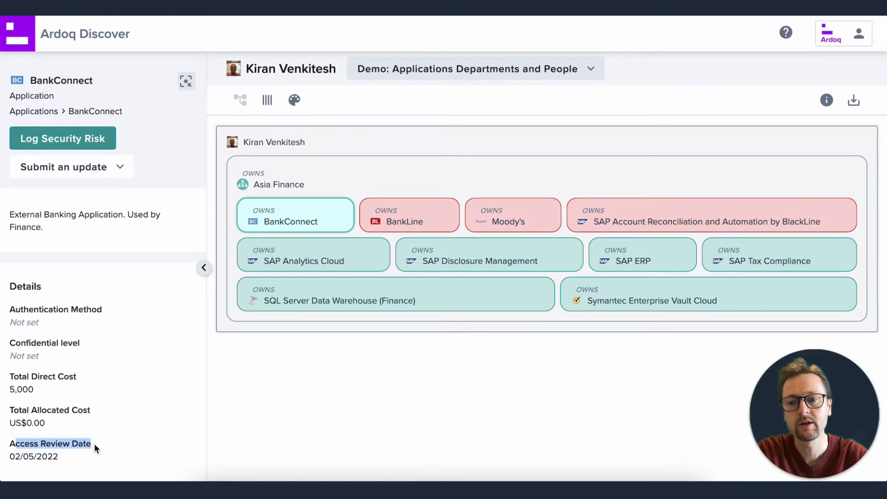
pyautogui.moveTo(107, 452)
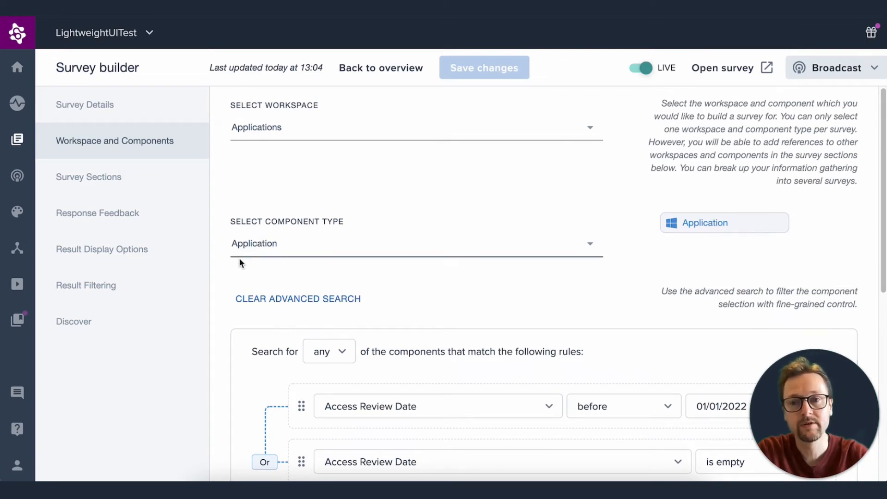
pyautogui.scroll(-3)
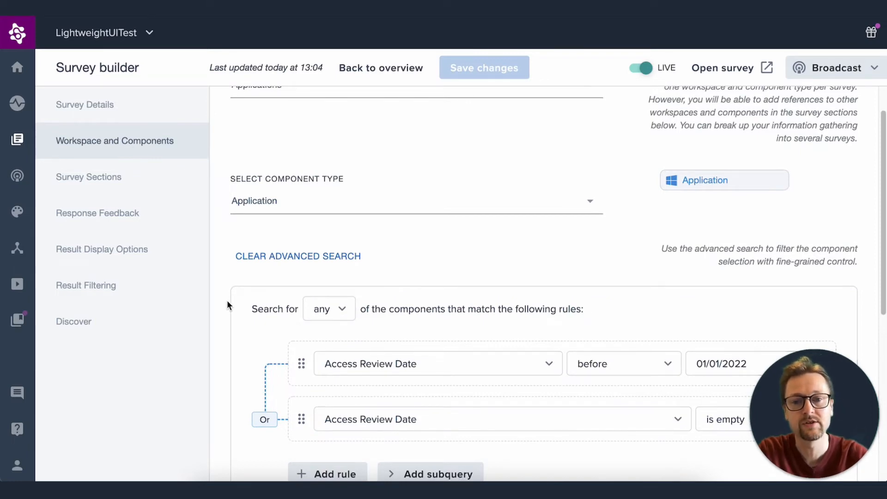
pyautogui.scroll(-3)
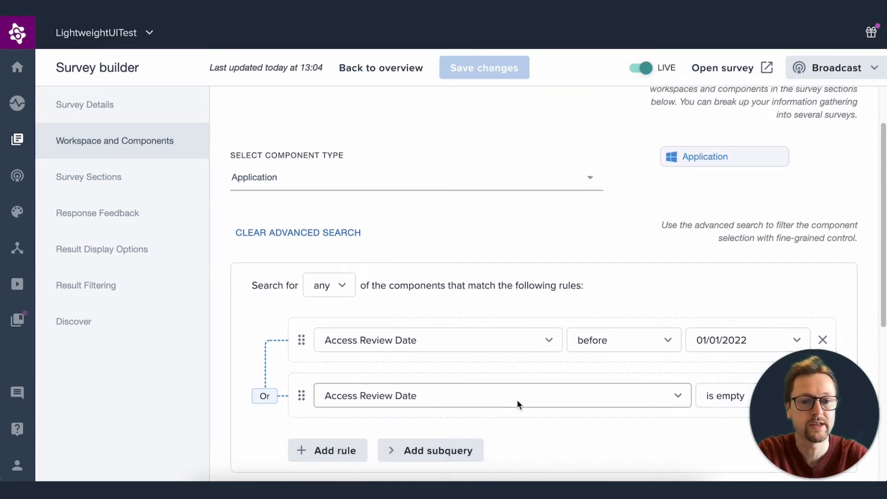
pyautogui.scroll(-3)
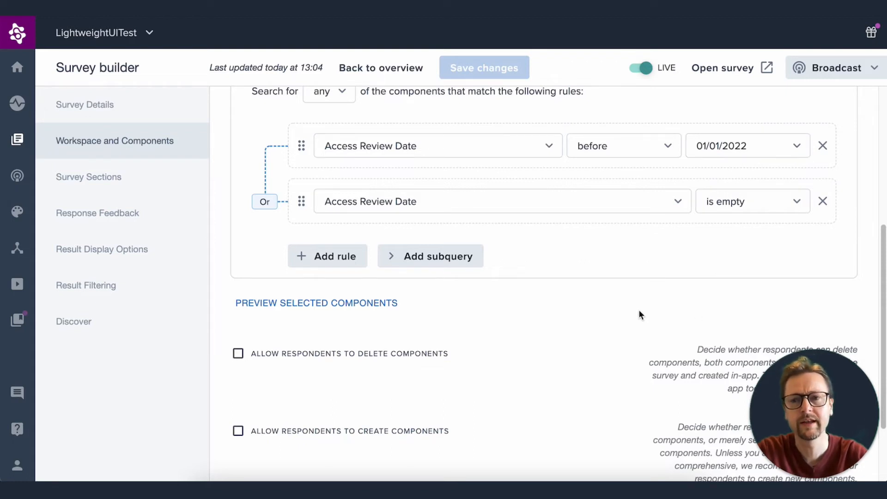
pyautogui.moveTo(94, 213)
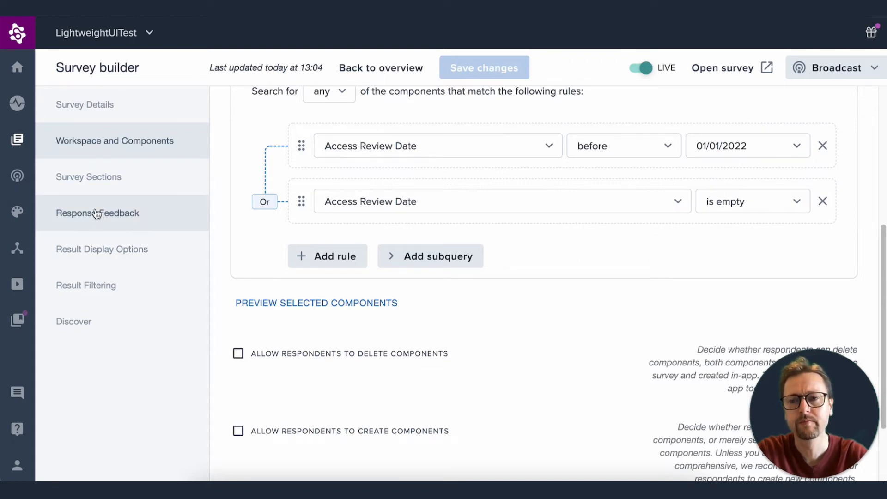
# - View the four survey questions, then preview the Application Security Risk broadcast's four recipients
pyautogui.click(88, 177)
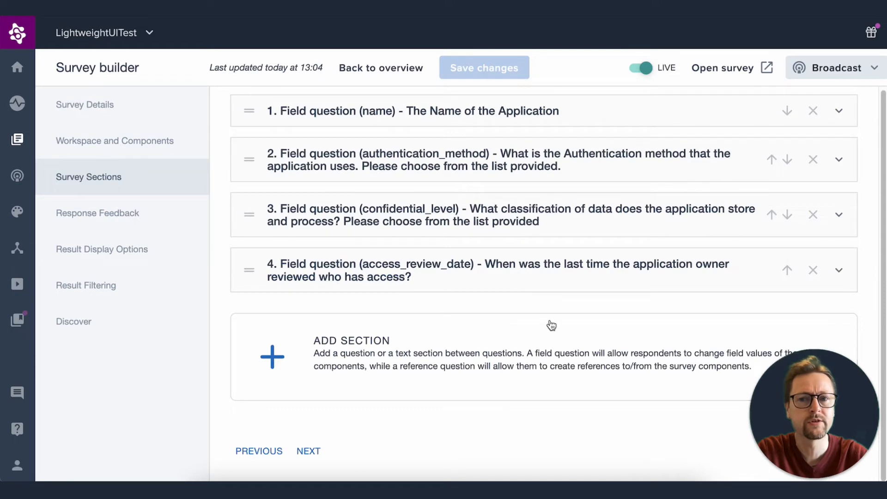
pyautogui.moveTo(521, 182)
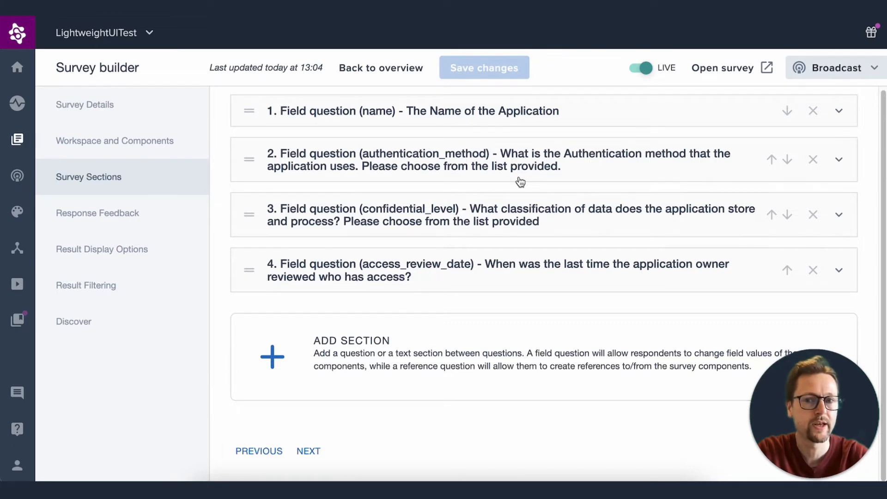
pyautogui.moveTo(516, 166)
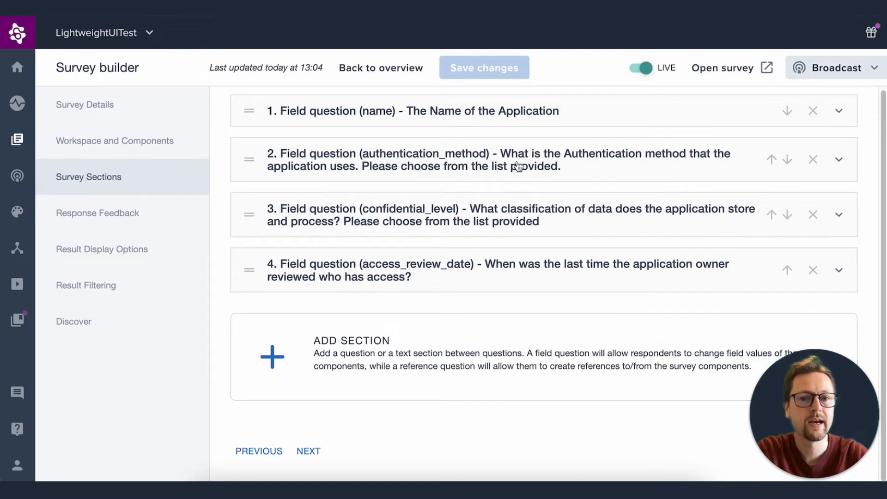
pyautogui.moveTo(545, 186)
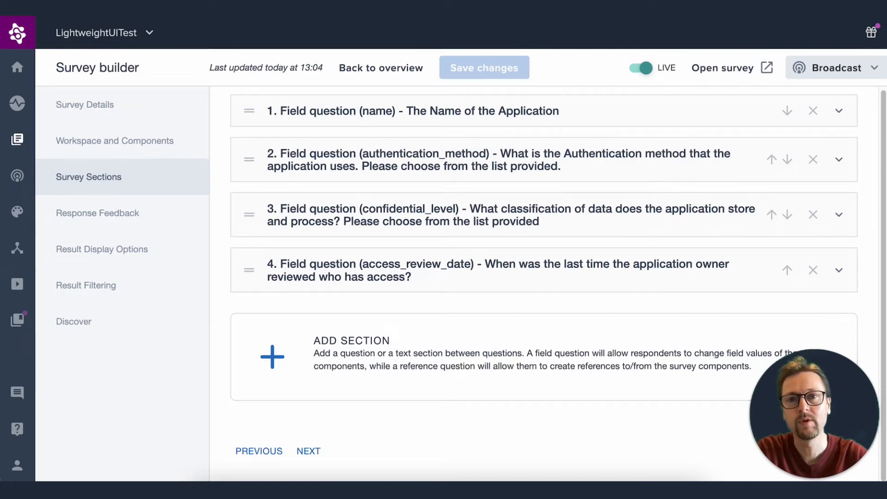
pyautogui.click(835, 68)
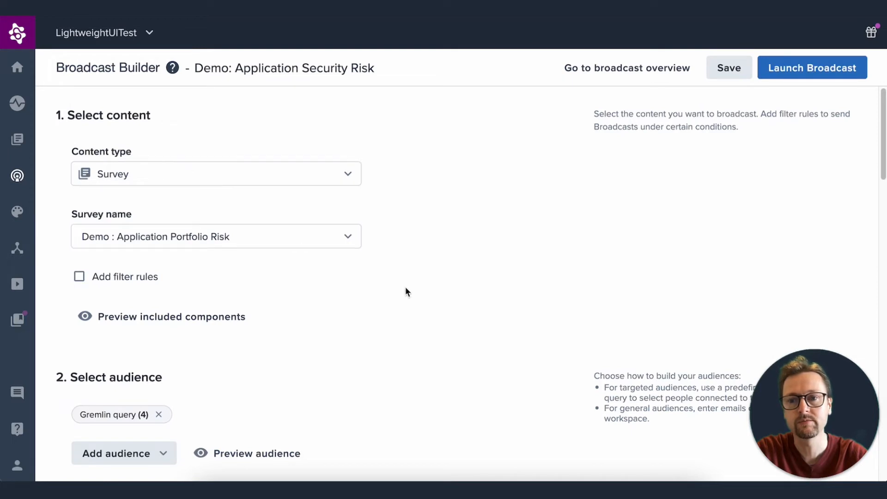
pyautogui.moveTo(444, 304)
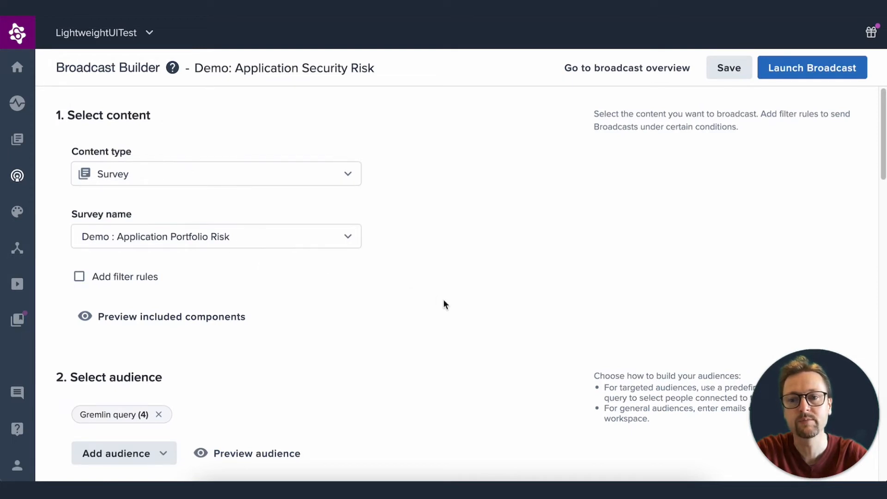
pyautogui.scroll(-3)
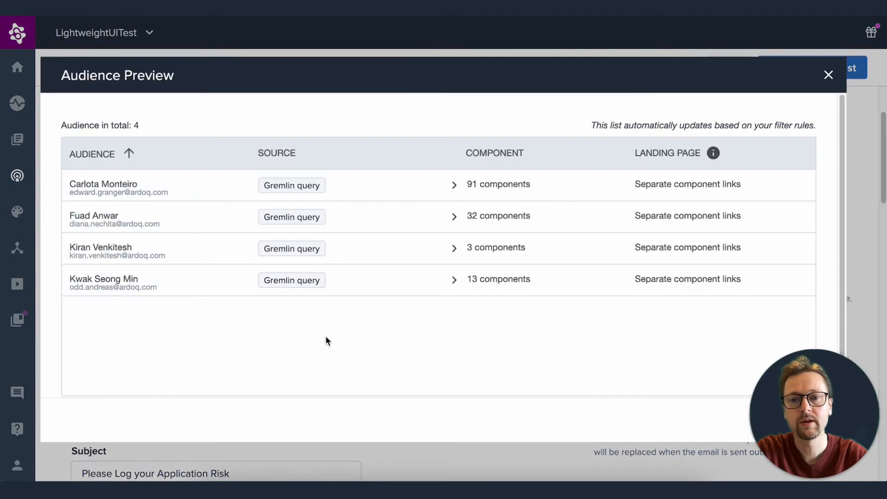
pyautogui.moveTo(456, 250)
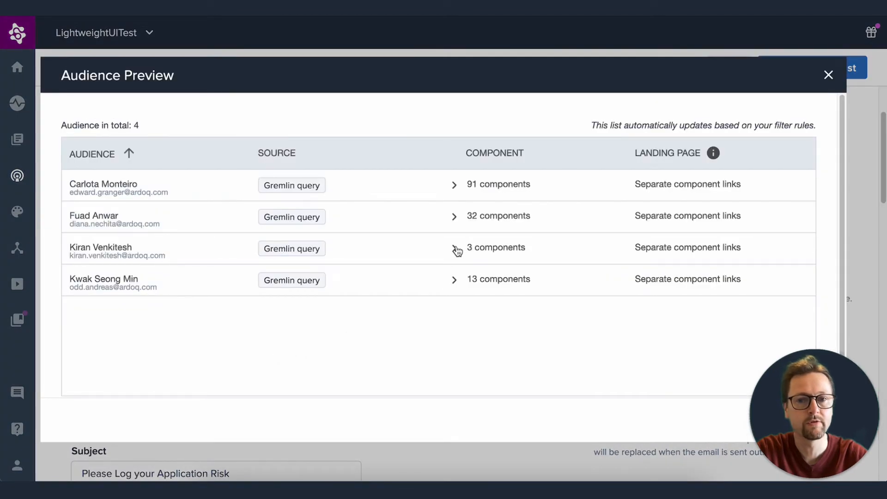
pyautogui.moveTo(451, 252)
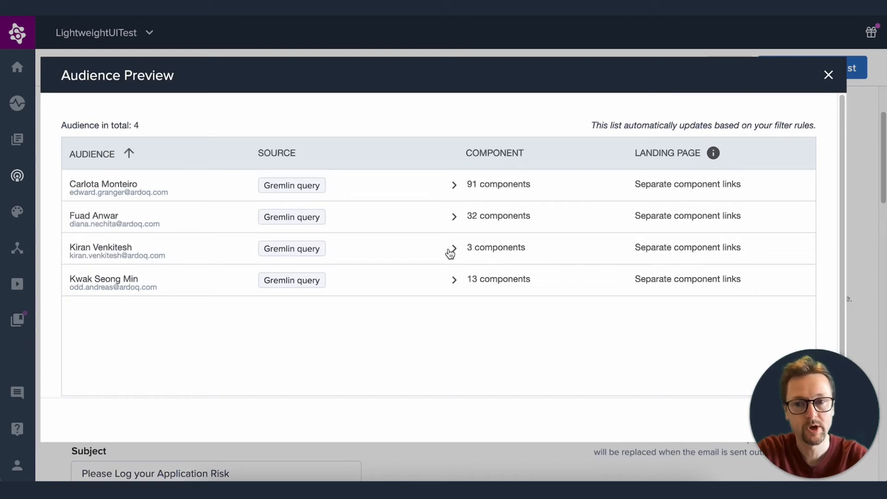
pyautogui.moveTo(454, 252)
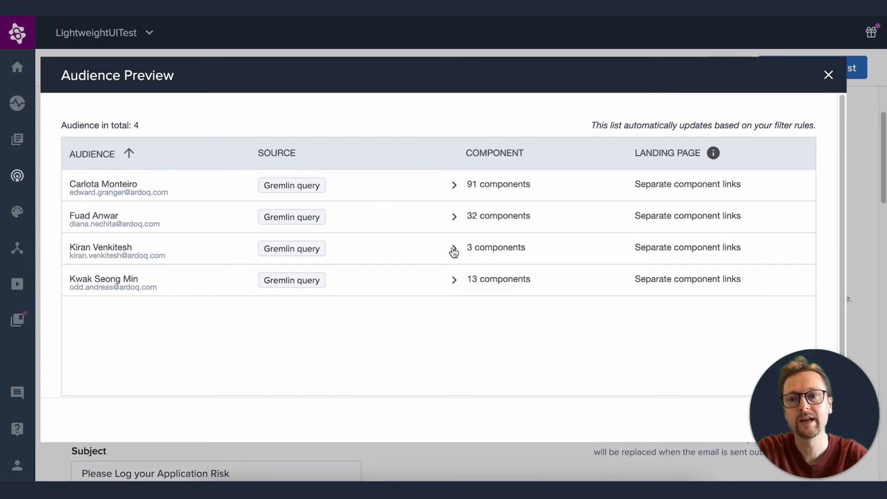
# - Expand the third recipient's BankLine, Moody's and SAP Account Reconciliation components, then close the preview
pyautogui.click(454, 248)
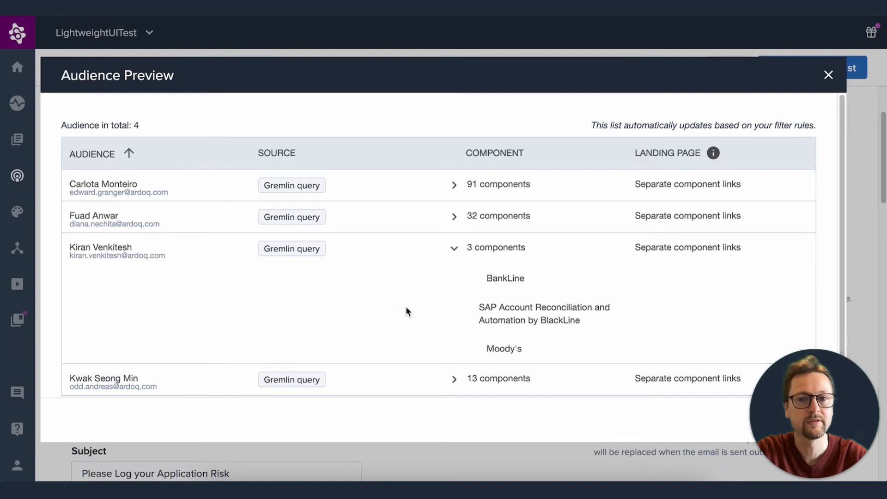
pyautogui.moveTo(413, 313)
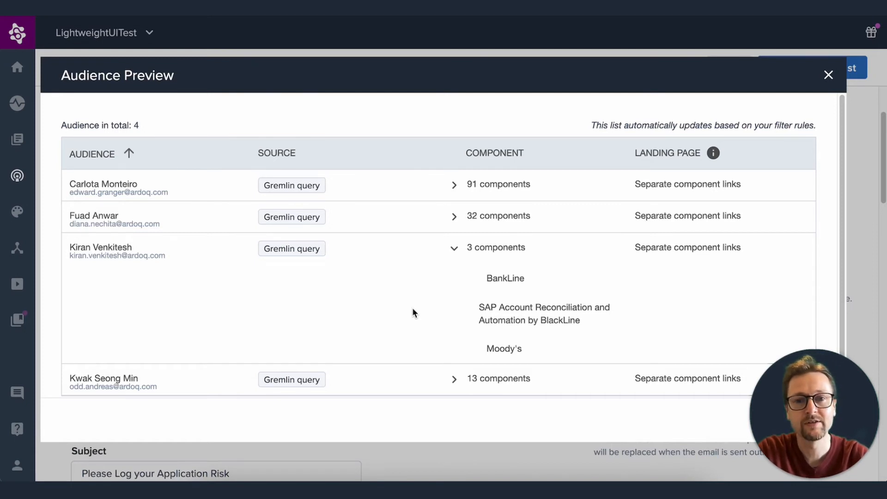
pyautogui.moveTo(834, 37)
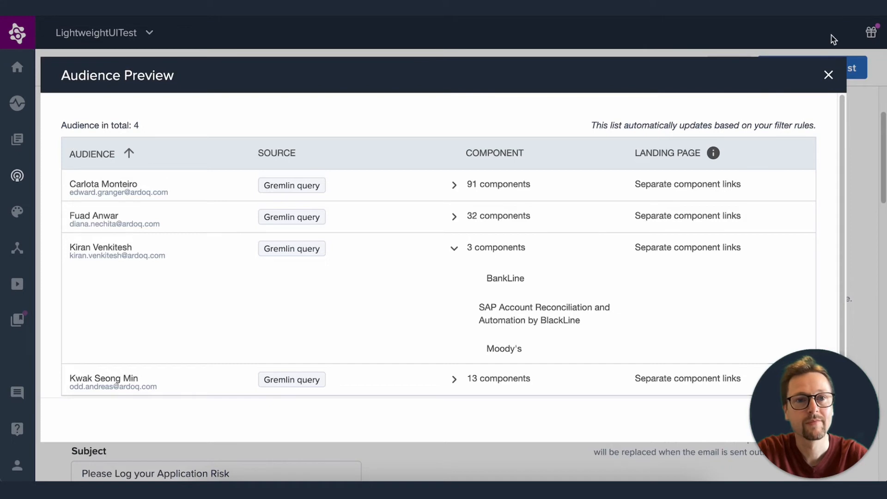
pyautogui.click(828, 75)
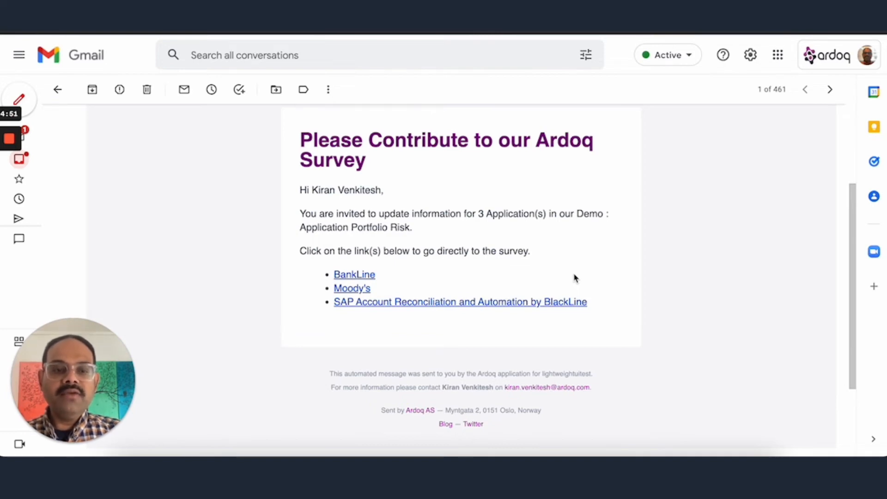
pyautogui.moveTo(570, 292)
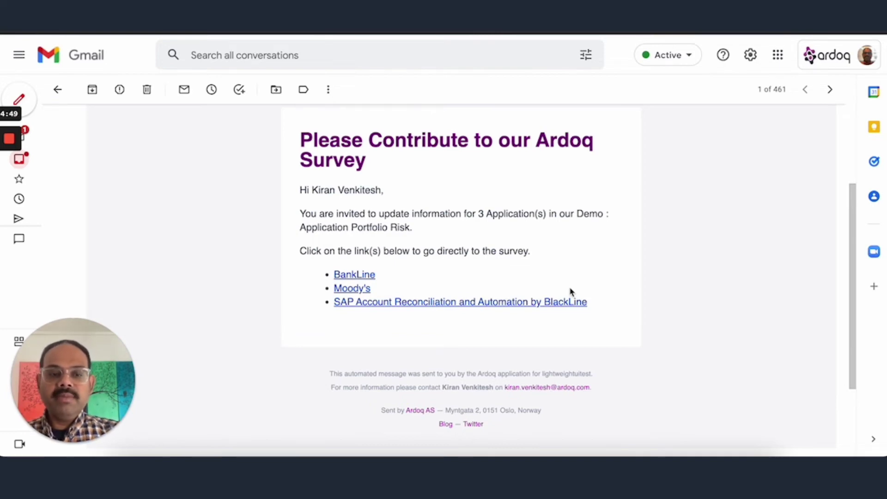
pyautogui.moveTo(569, 283)
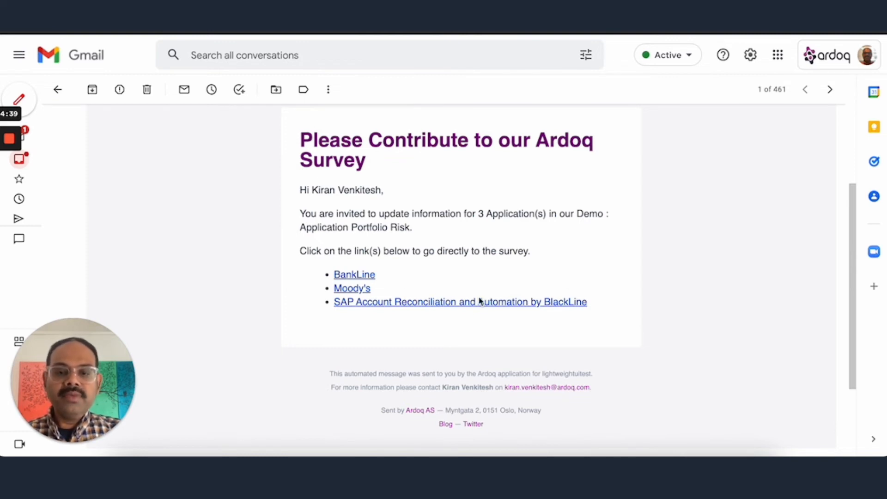
pyautogui.moveTo(395, 306)
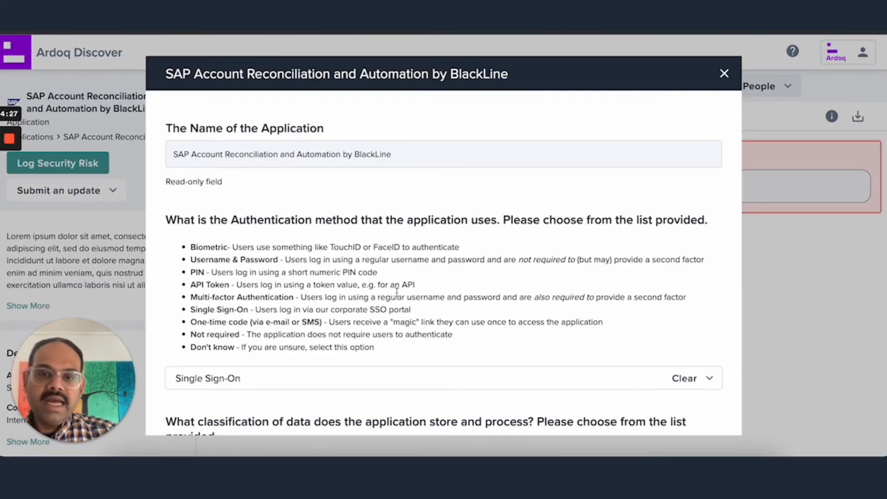
# - Submit SAP Account Reconciliation answers: Single Sign-On, Internal data, 31/05/2022 access review
pyautogui.scroll(-3)
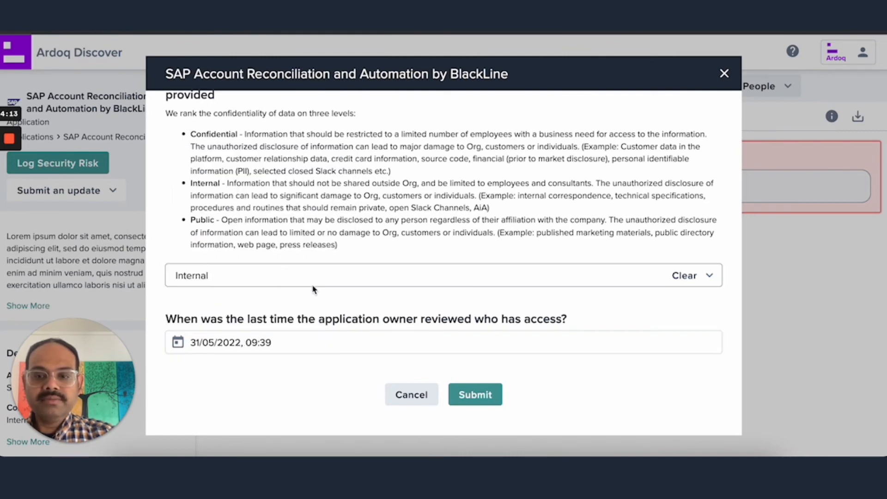
pyautogui.click(475, 394)
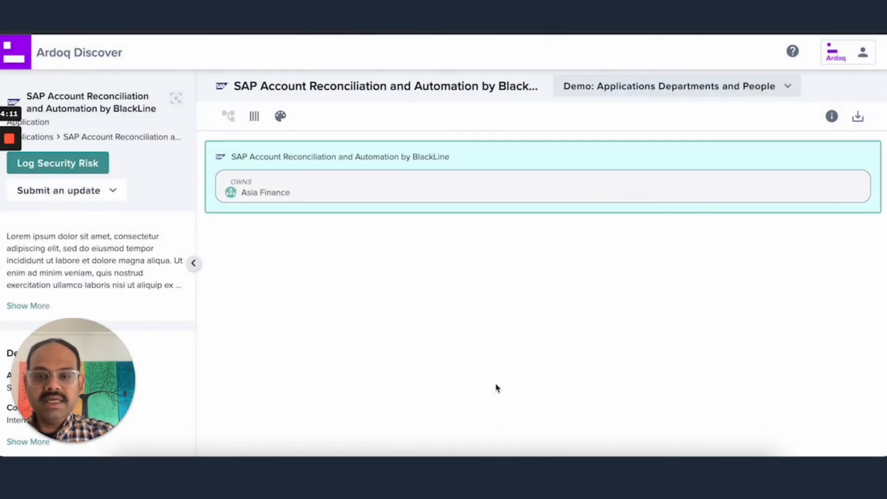
pyautogui.moveTo(165, 389)
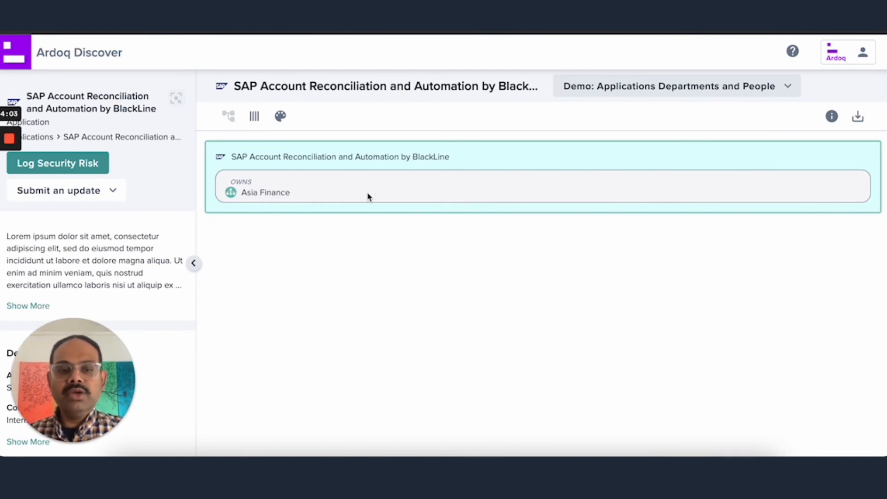
# - Go from the Asia Finance department view to the red Moody's application page
pyautogui.click(264, 192)
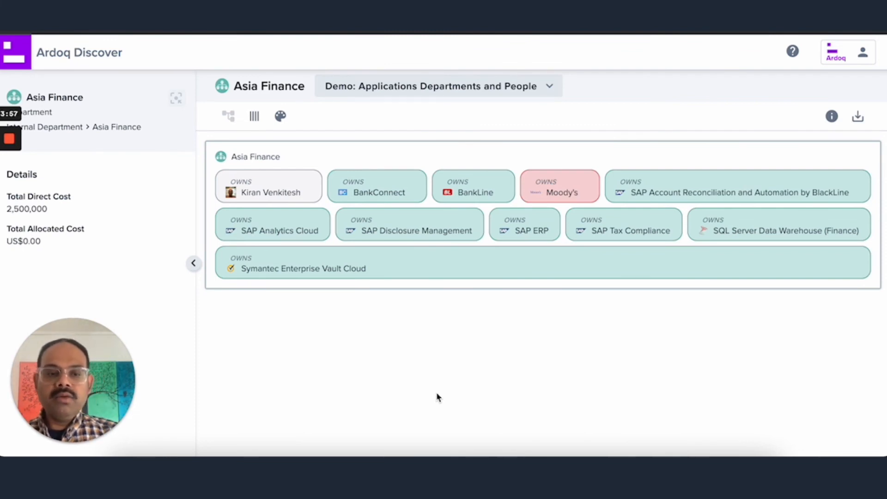
pyautogui.moveTo(428, 377)
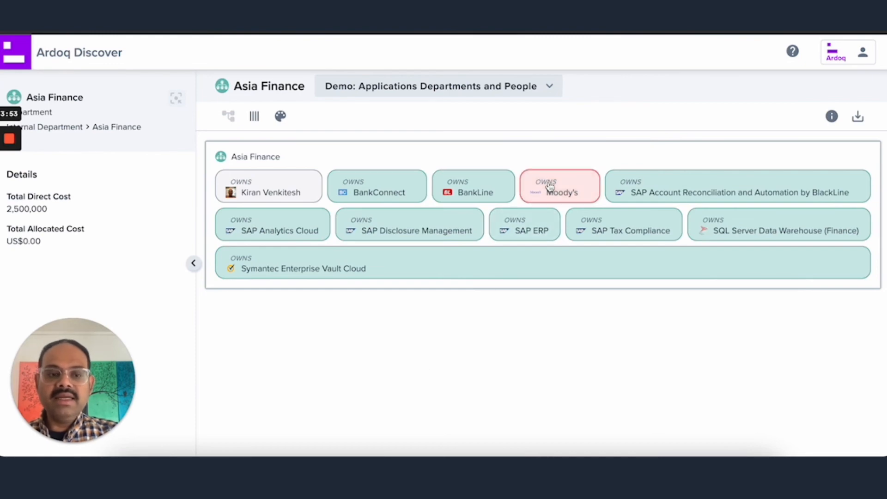
pyautogui.click(560, 192)
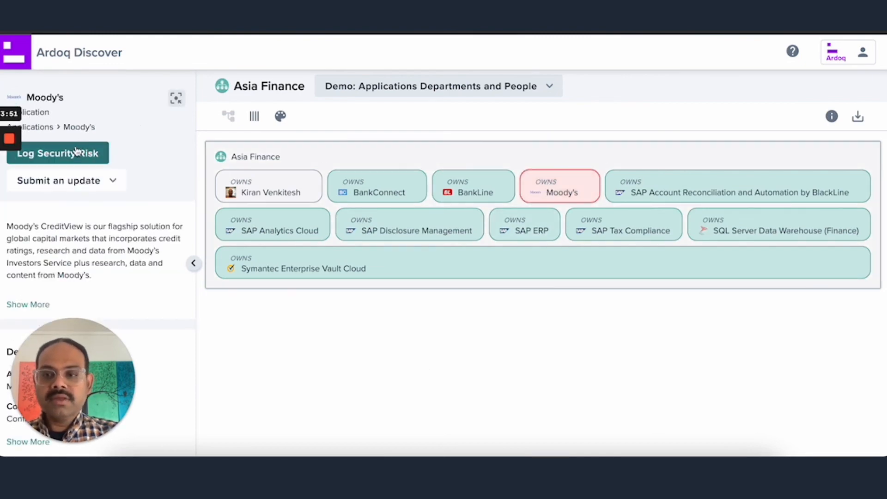
# - Fill Moody's Log Security Risk survey with a 31/05/2022 access review and submit it
pyautogui.click(57, 153)
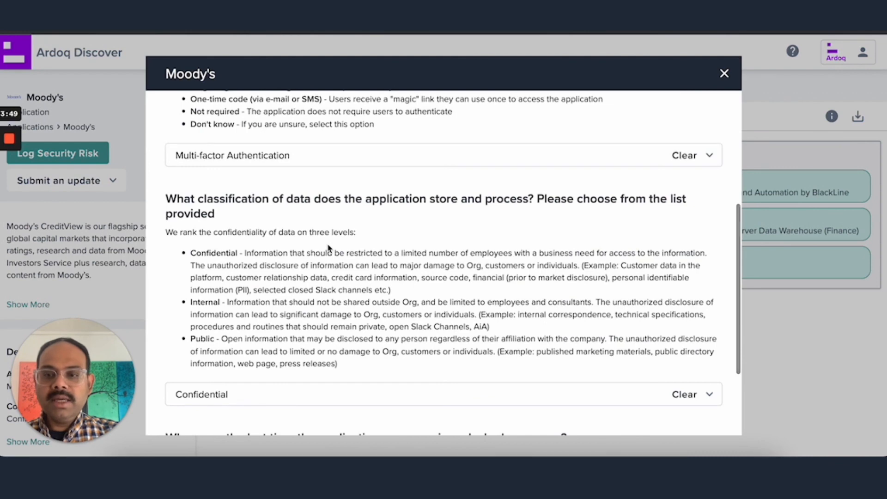
pyautogui.scroll(-3)
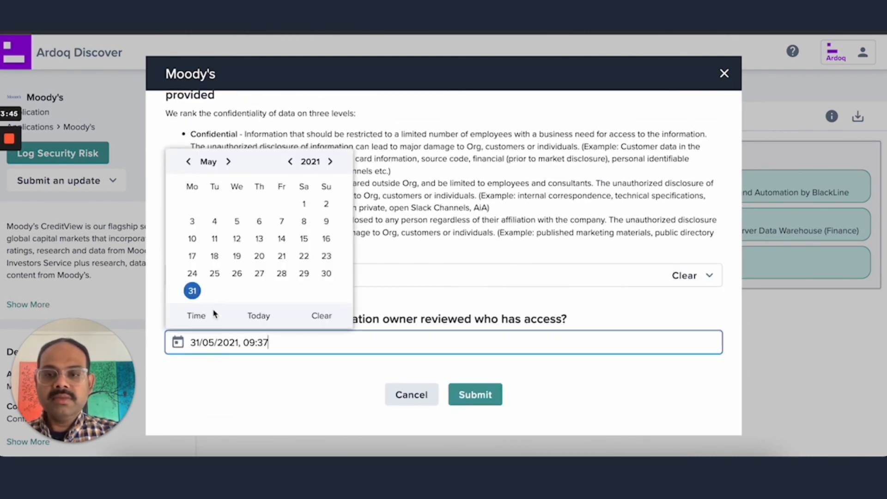
pyautogui.click(330, 162)
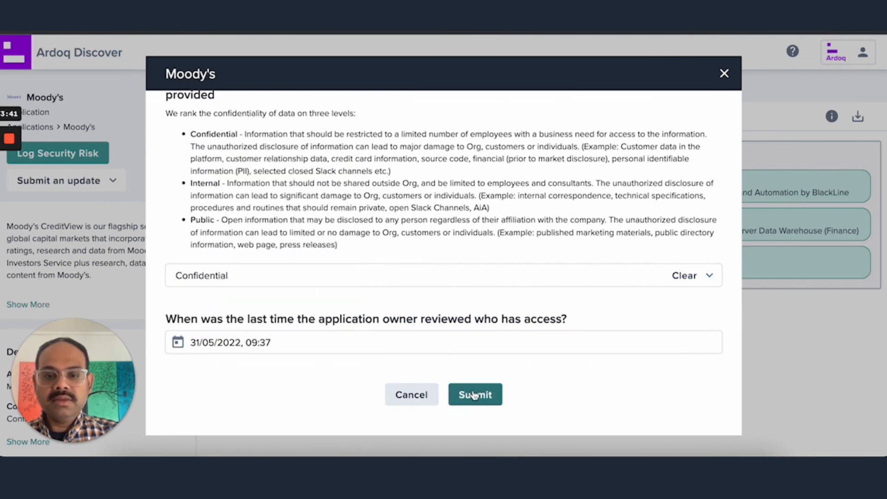
pyautogui.click(475, 394)
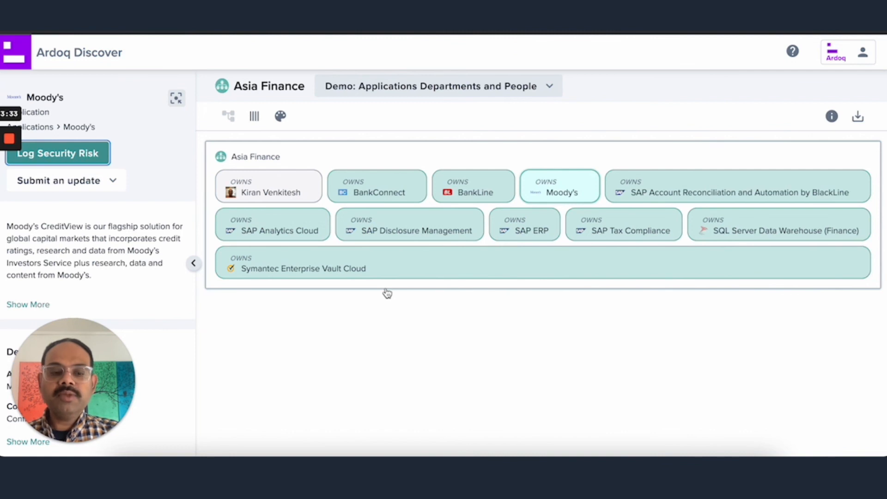
pyautogui.moveTo(385, 297)
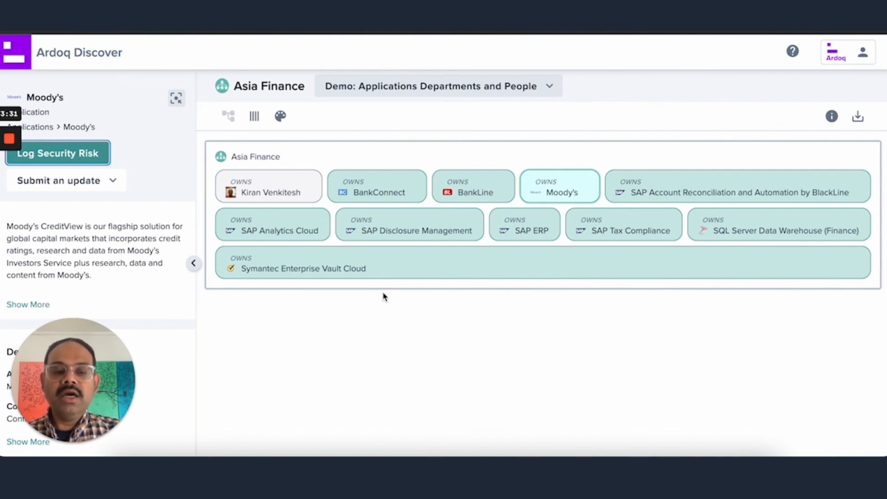
pyautogui.moveTo(389, 287)
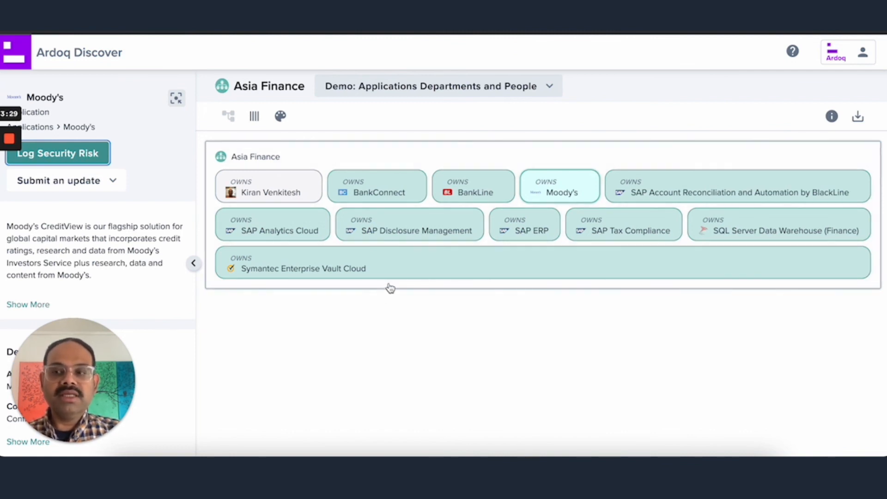